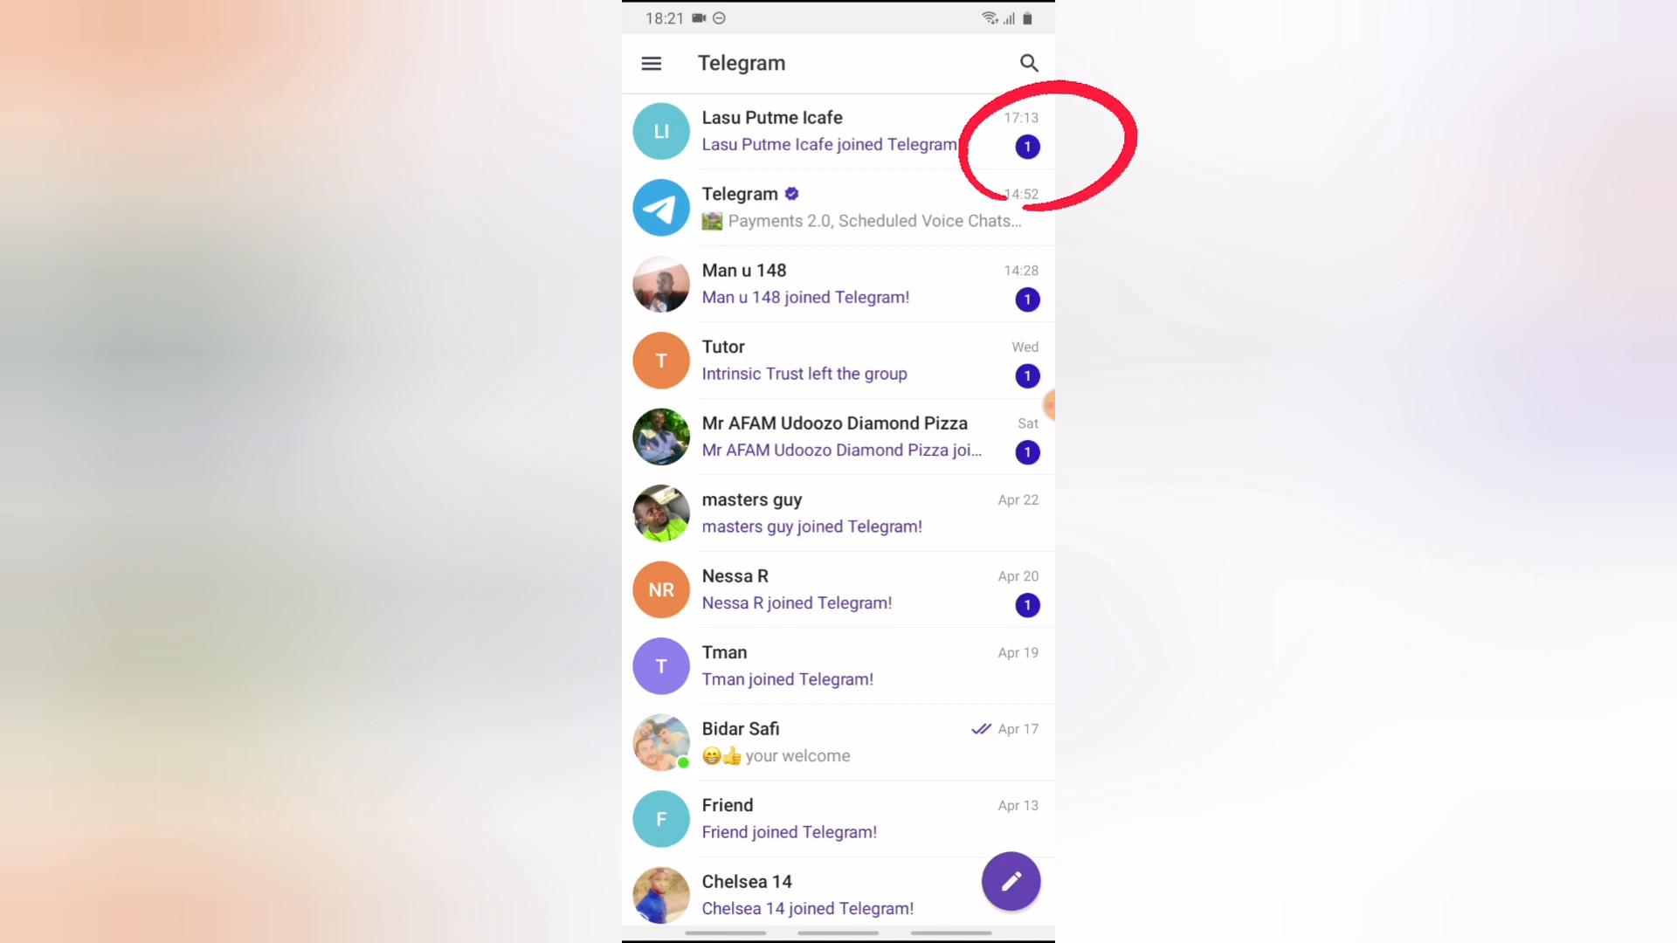
# Step: Reach Telegram's Settings page via the side drawer menu
pyautogui.click(652, 63)
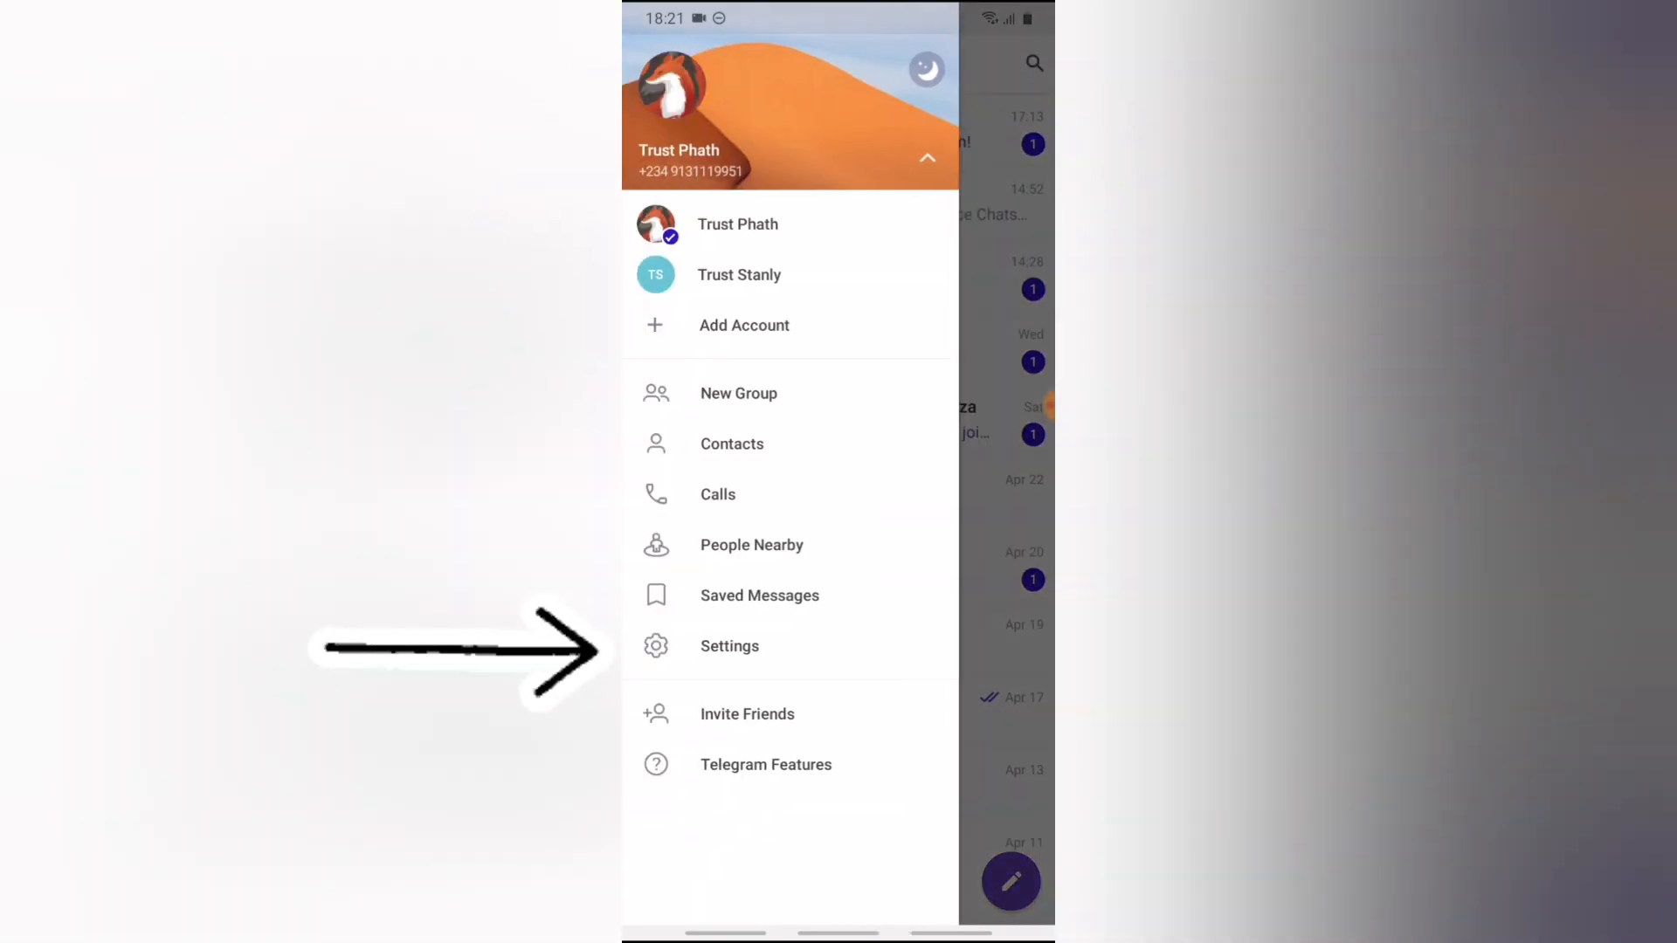
pyautogui.click(730, 646)
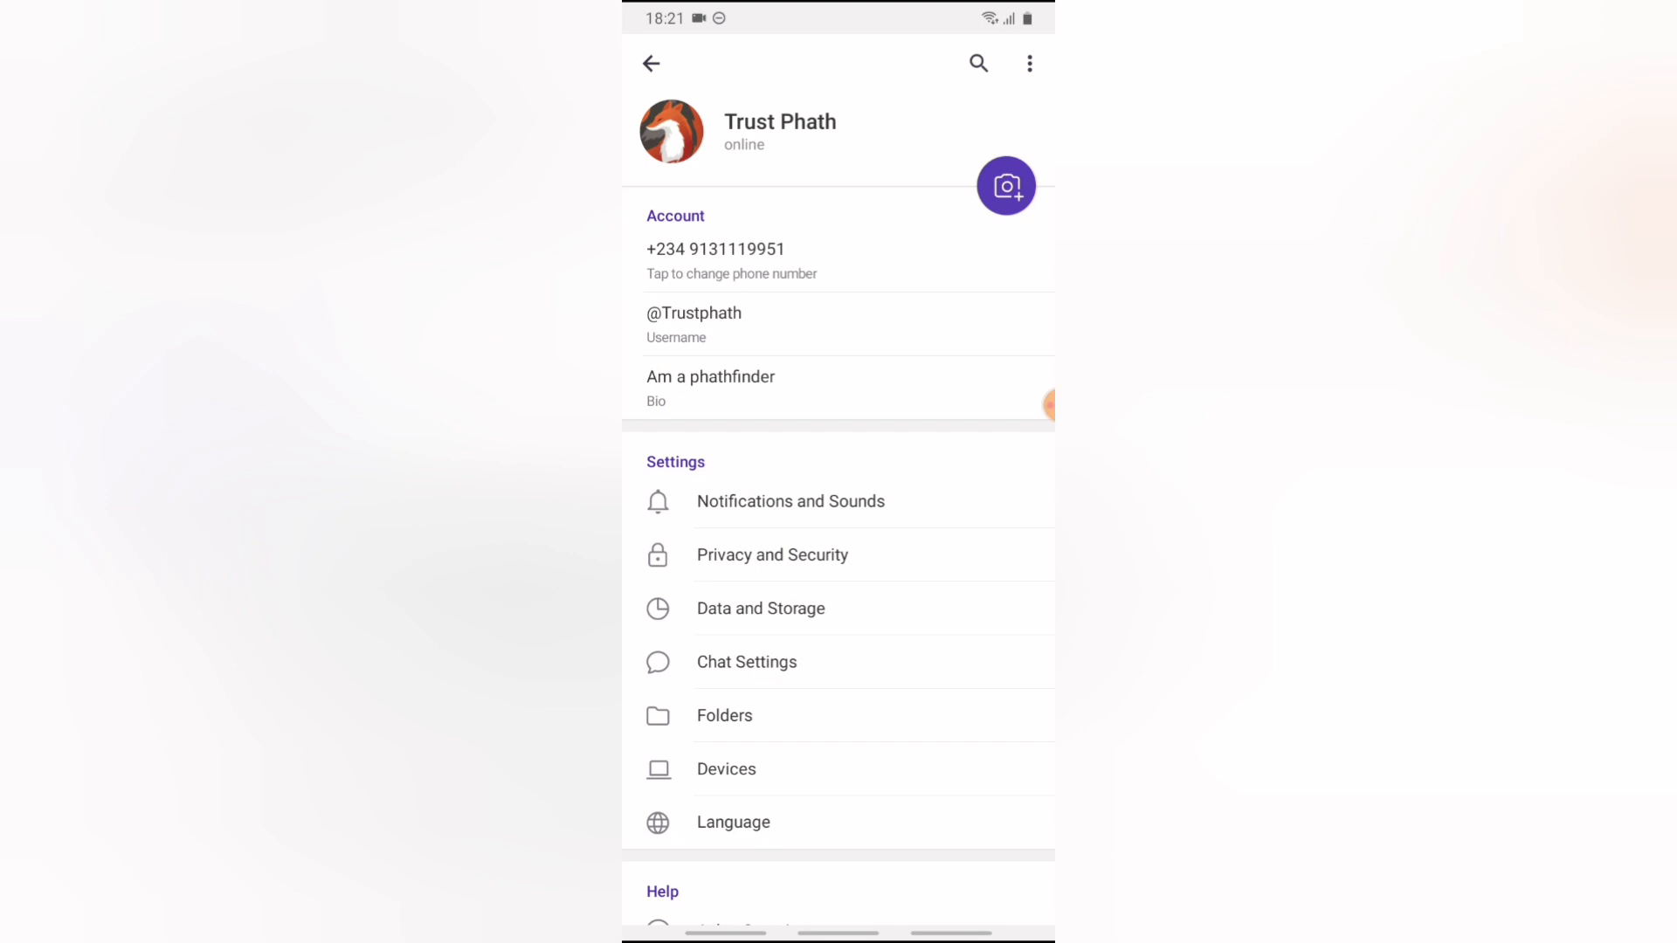
# Step: Switch off 'Contact joined Telegram' under Notifications and Sounds Events, then return to chats
pyautogui.click(789, 502)
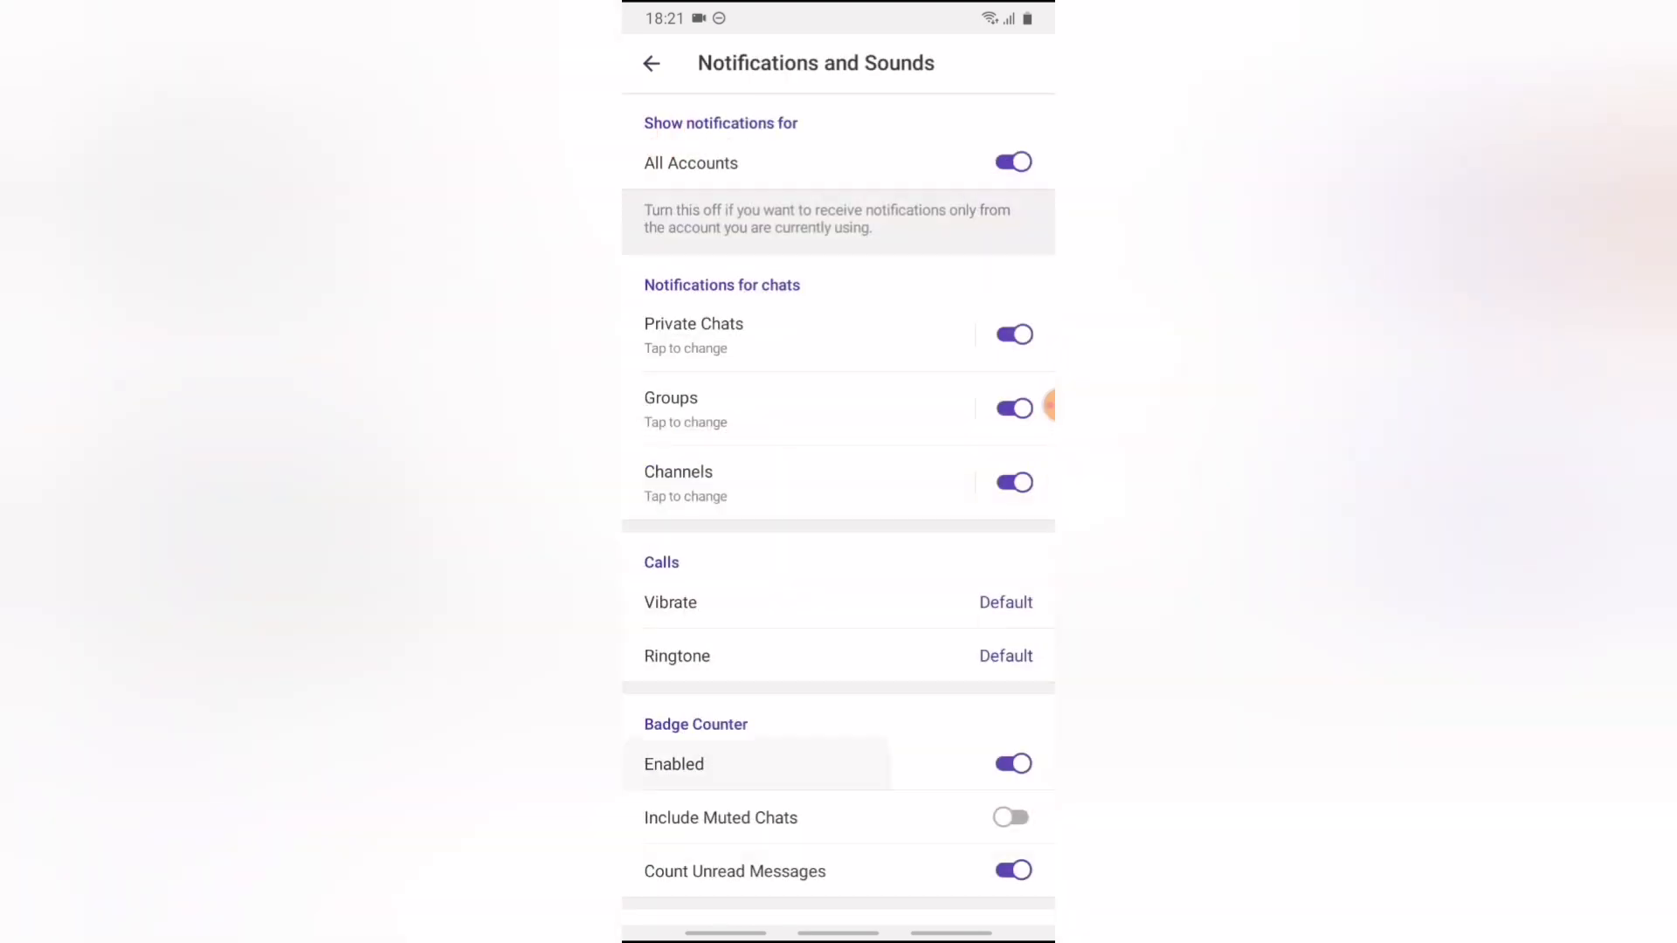
pyautogui.scroll(-3)
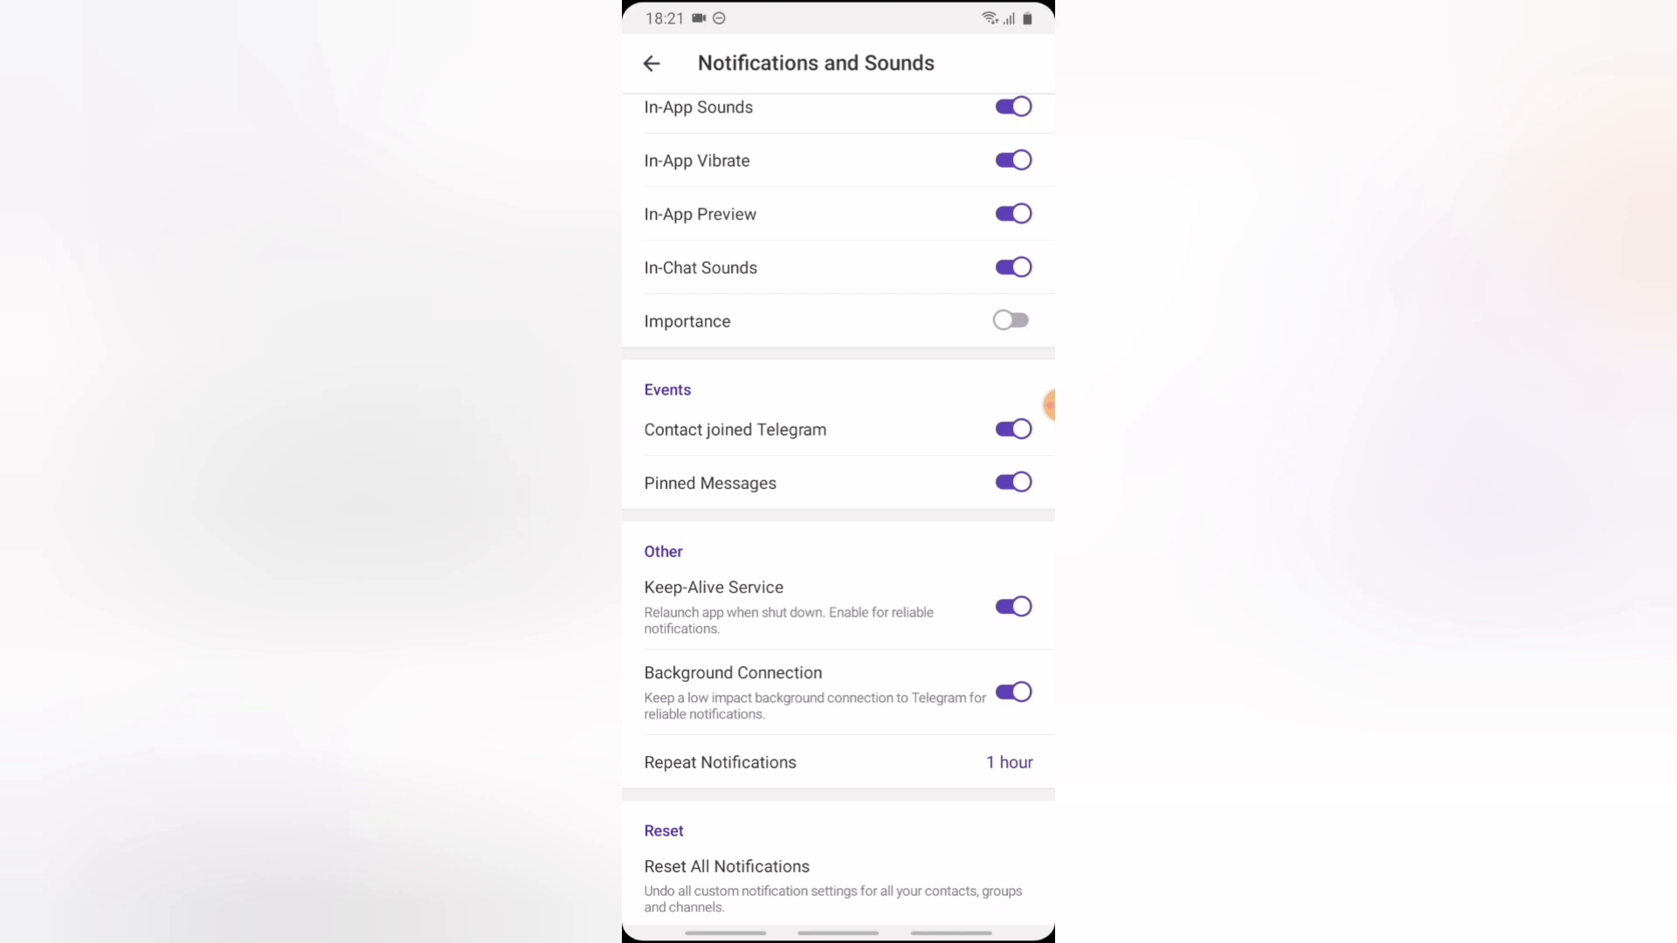
pyautogui.click(1011, 430)
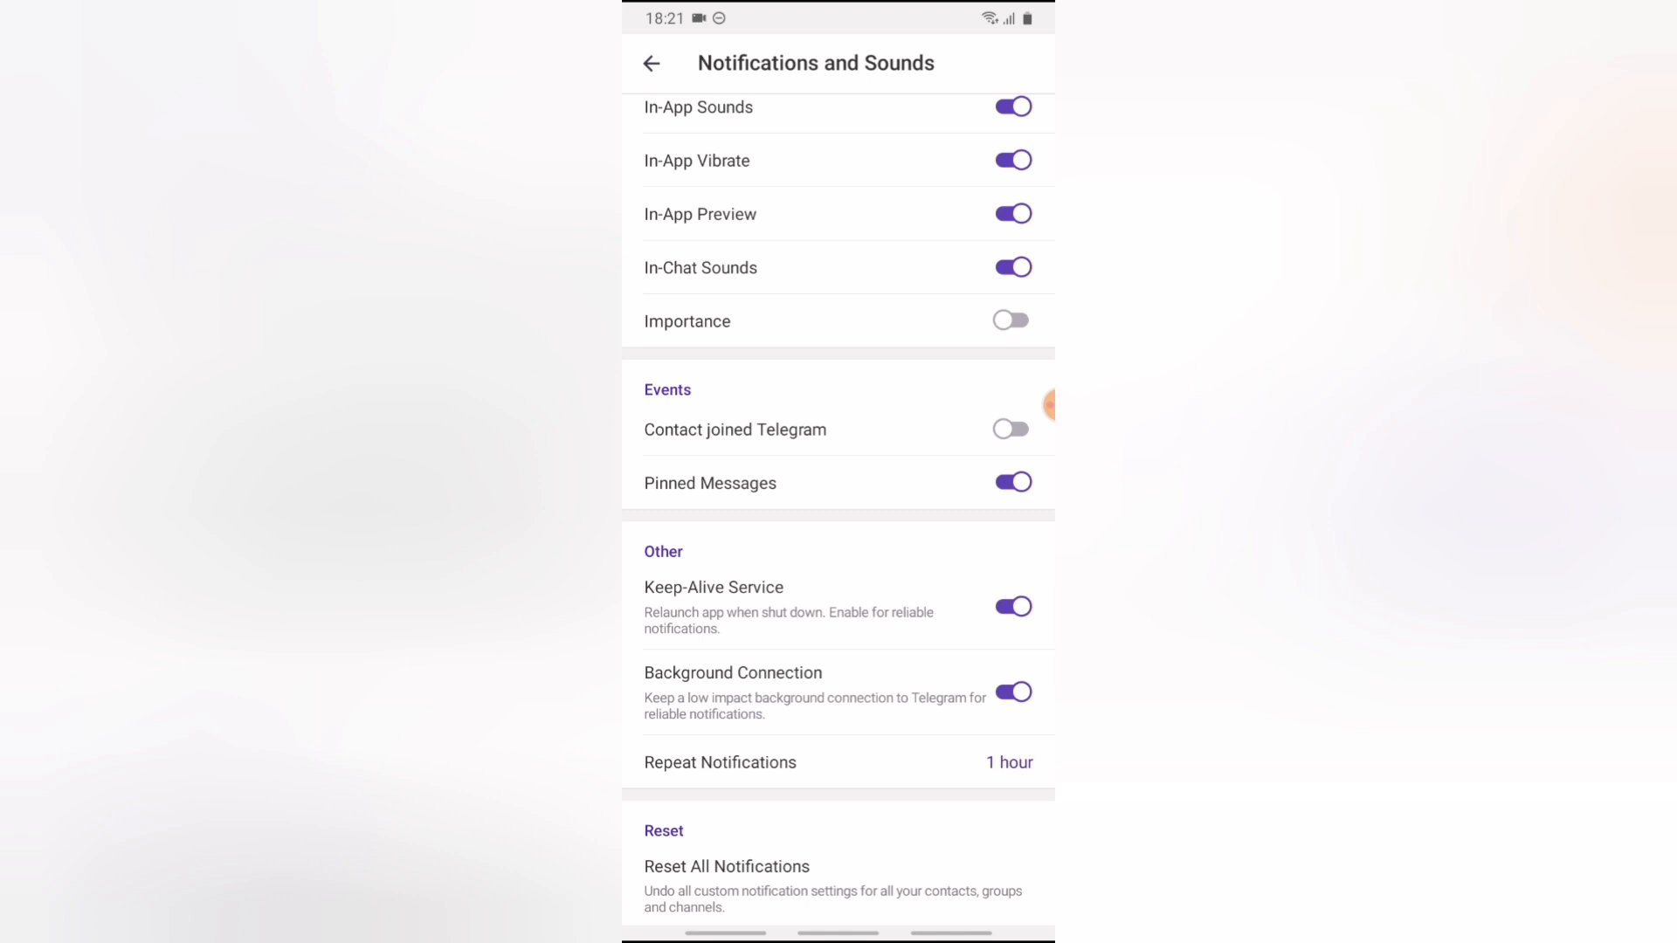
pyautogui.click(651, 63)
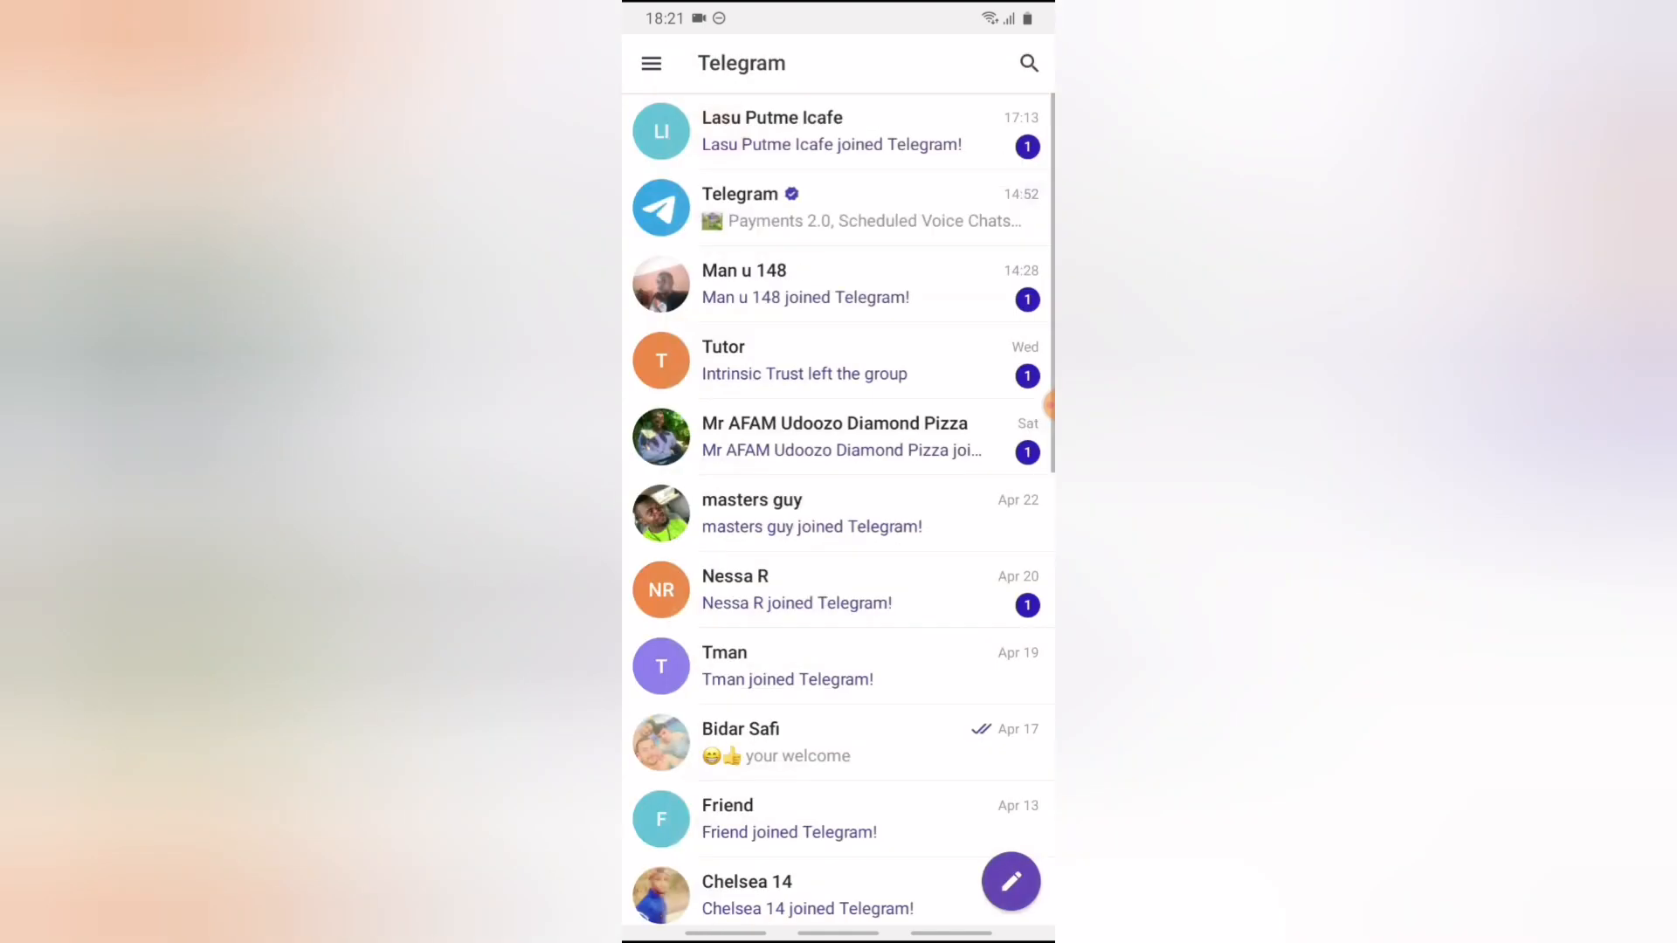